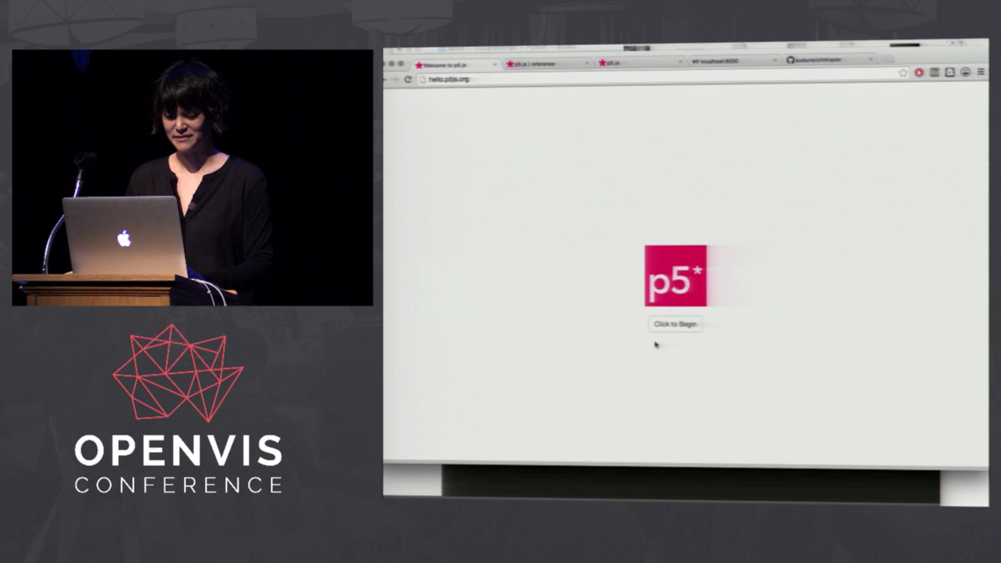
Step: Begin the hello.p5js.org welcome introduction with the 'Click to Begin' button
click(674, 324)
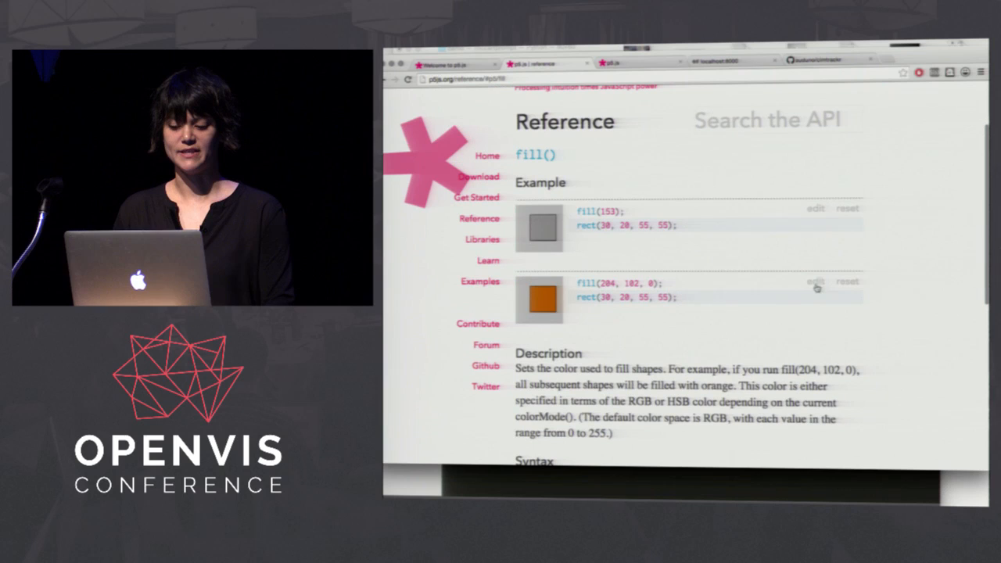
Step: Open the editable orange square example on the fill() reference page
click(814, 281)
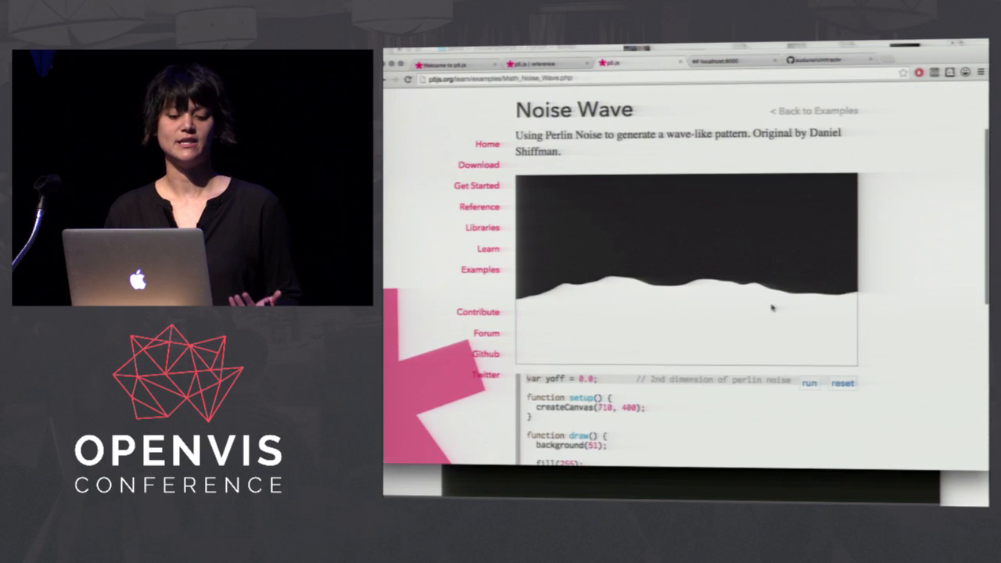
Step: Scroll down through the Noise Wave example's sketch and code
scroll(down, 3)
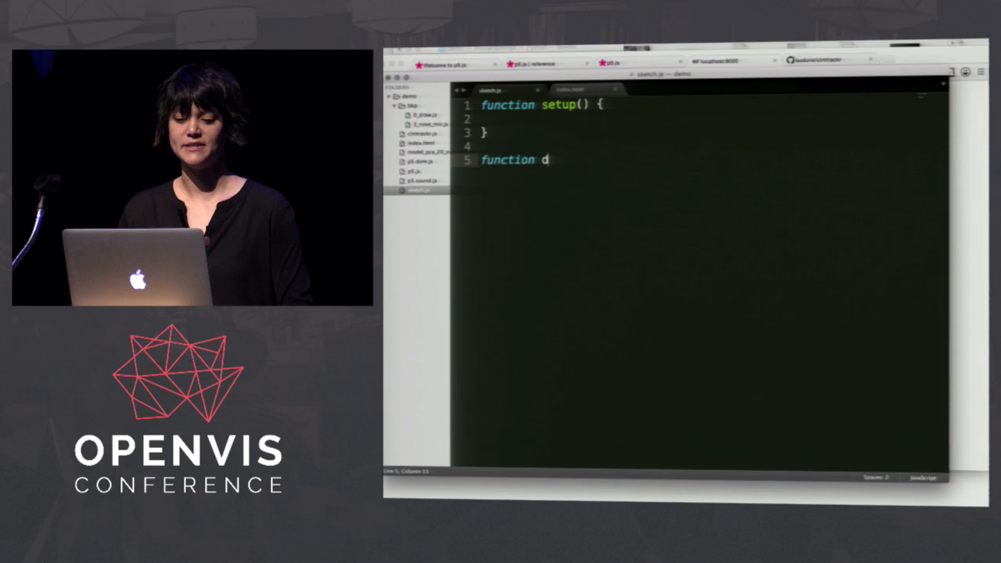
Step: Write draw(), createCanvas(320, 240) in setup, and ellipse(mouseX, mouseY, 50, 50) in draw
text(raw() {)
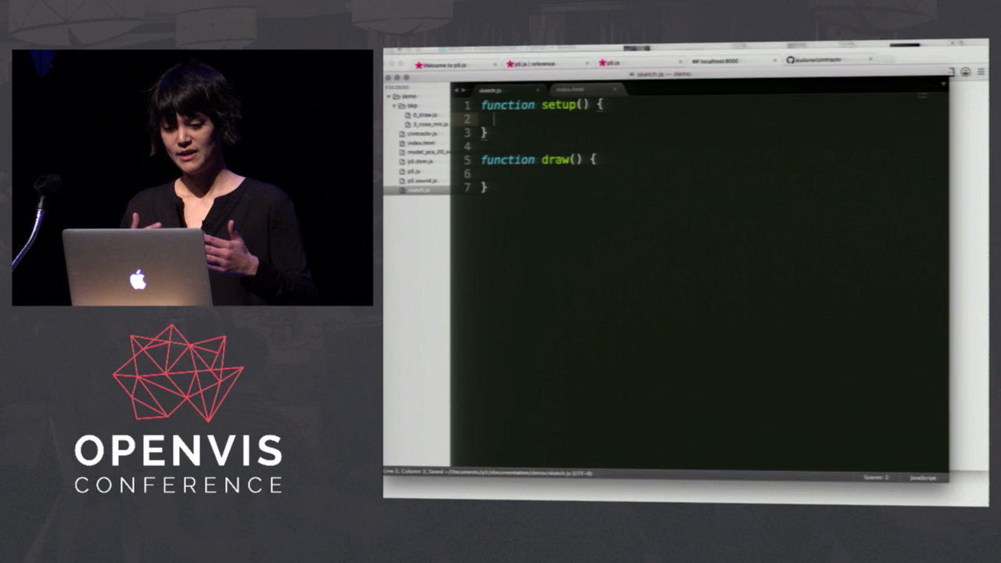
text(createCanvas(320, 240);)
click(713, 173)
text(ellipse()
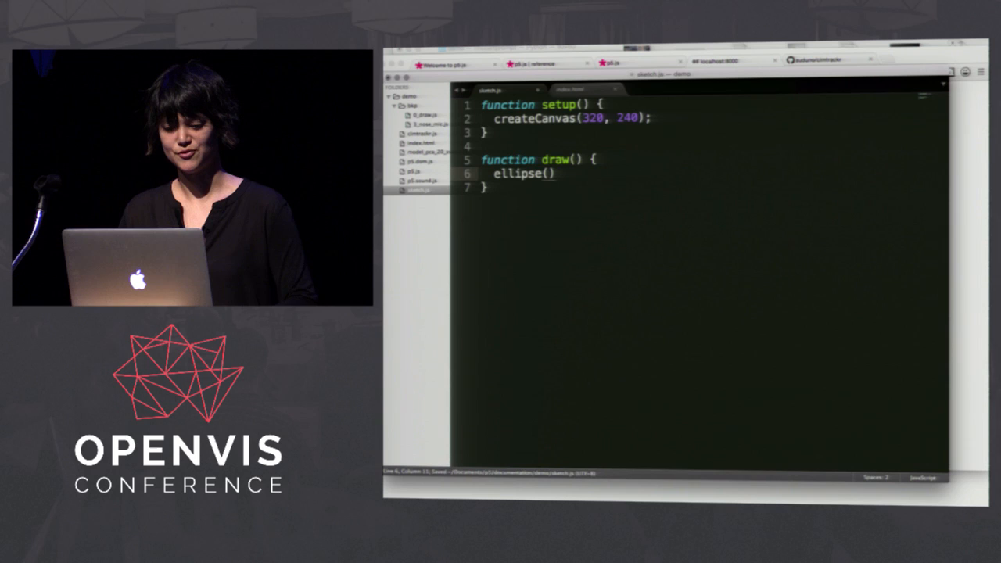
text(mouseX, mouseY, 50, 50)
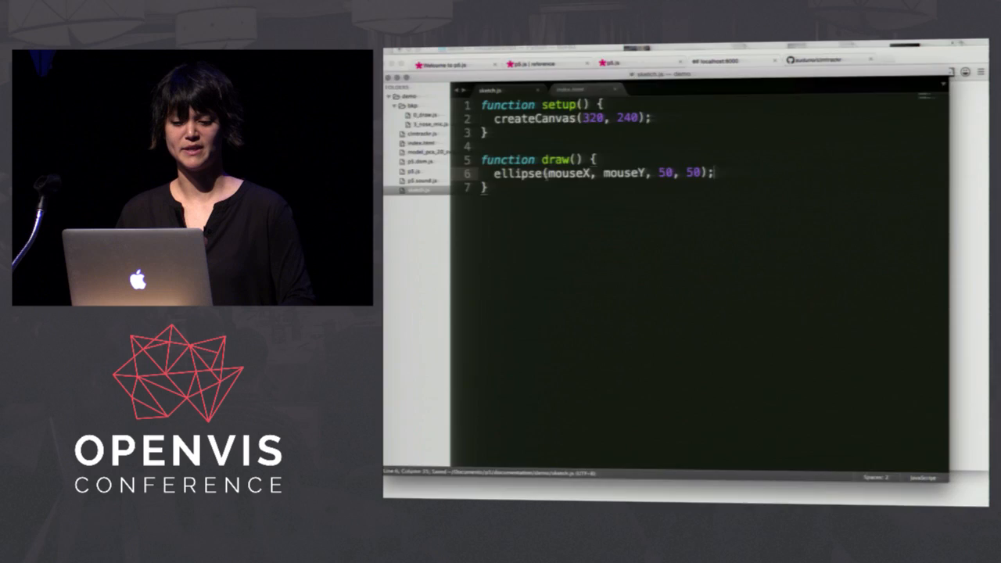
Step: Add noStroke, random-hue fill(random(255), 255, 255), a var declaration, and d = map(mouseY, 0, height, 1, 50)
text(noStroke();)
text(colorMode(HSB);)
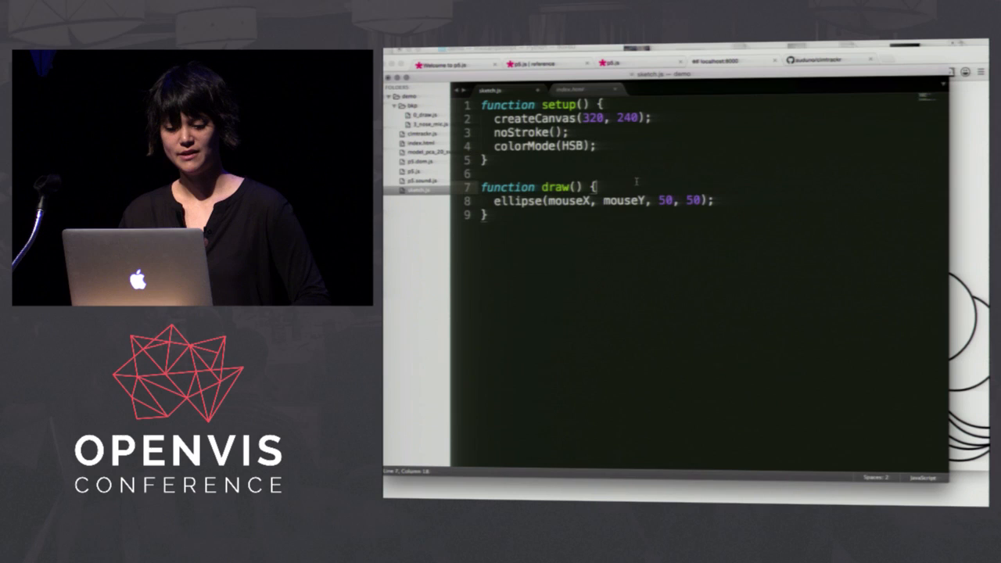
text(fill(random(255), 255, 255);)
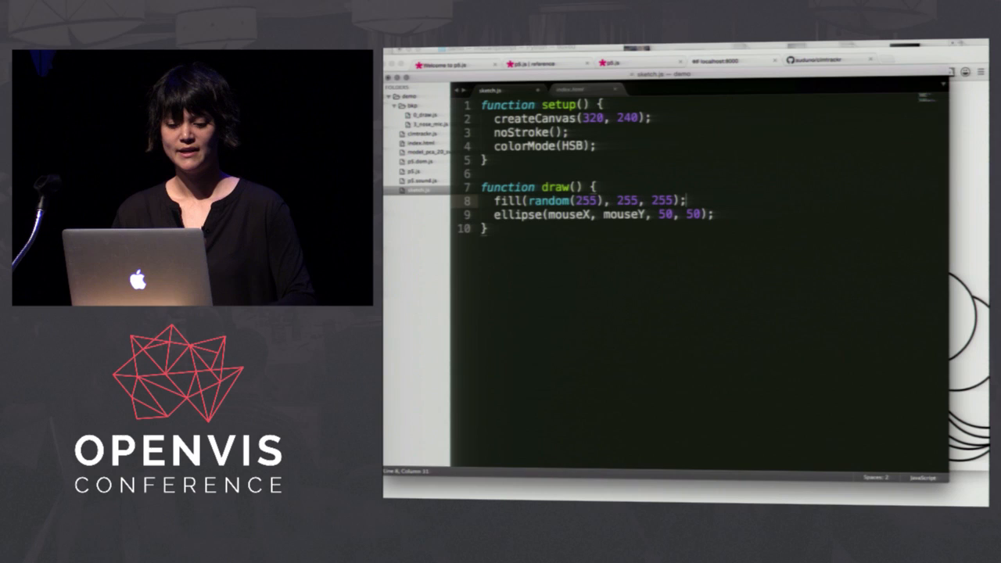
text(var)
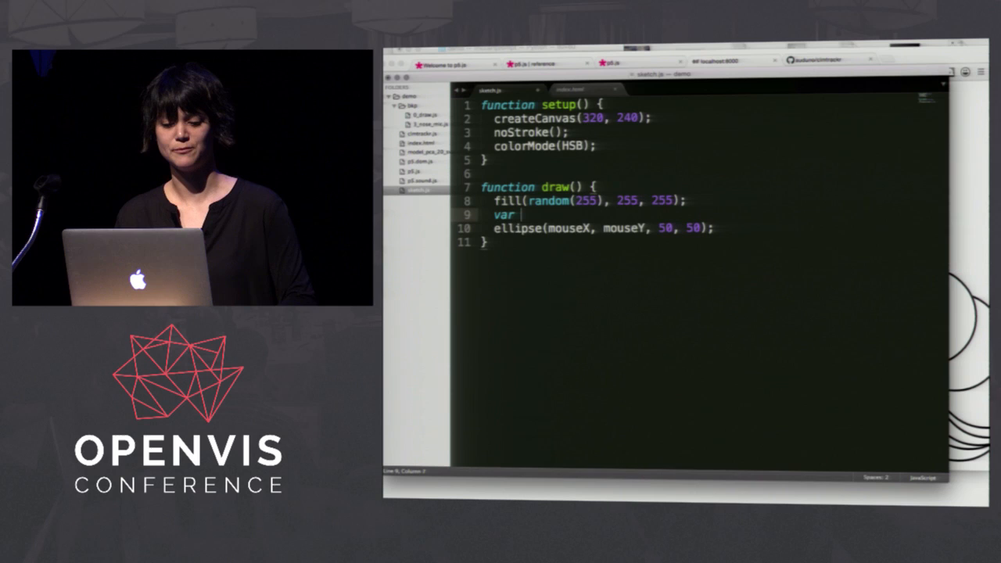
text(d = map(mouseY, 0, height, 1, 50);)
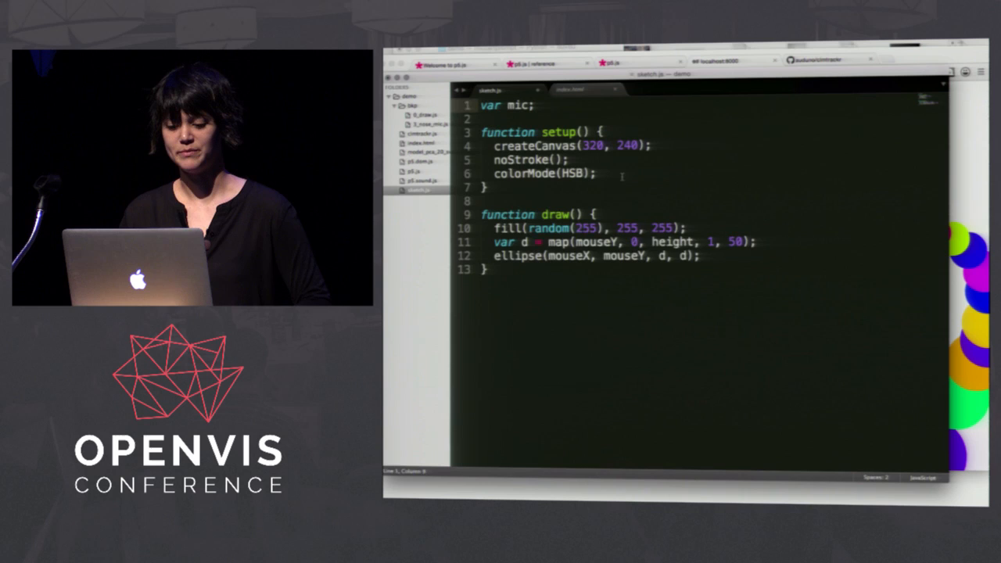
Step: Add mic = new p5.AudioIn(); to setup for microphone-driven ellipses
text(mic = new p5.AudioIn();)
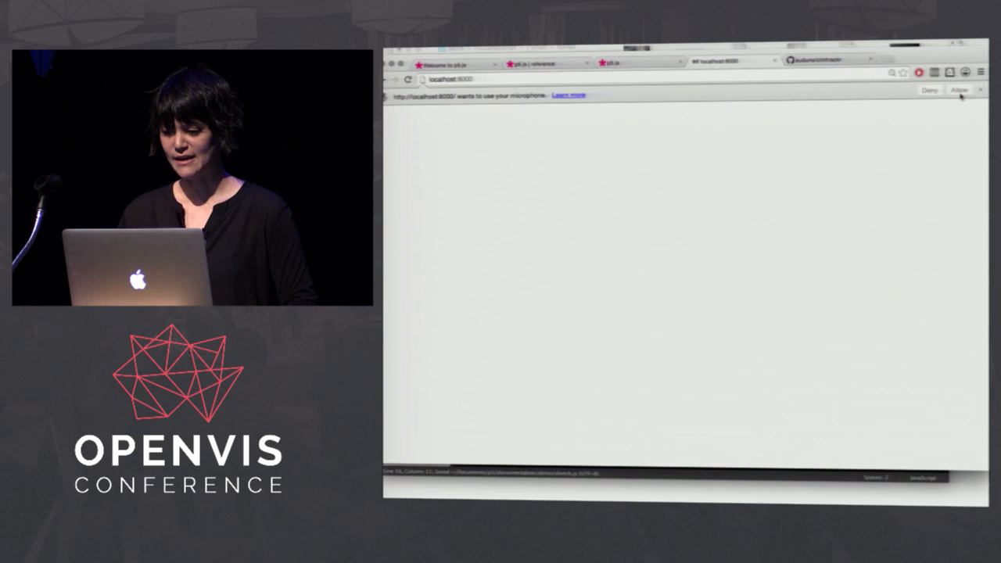
Step: Allow microphone access for the localhost:8000 sketch in Chrome
click(959, 89)
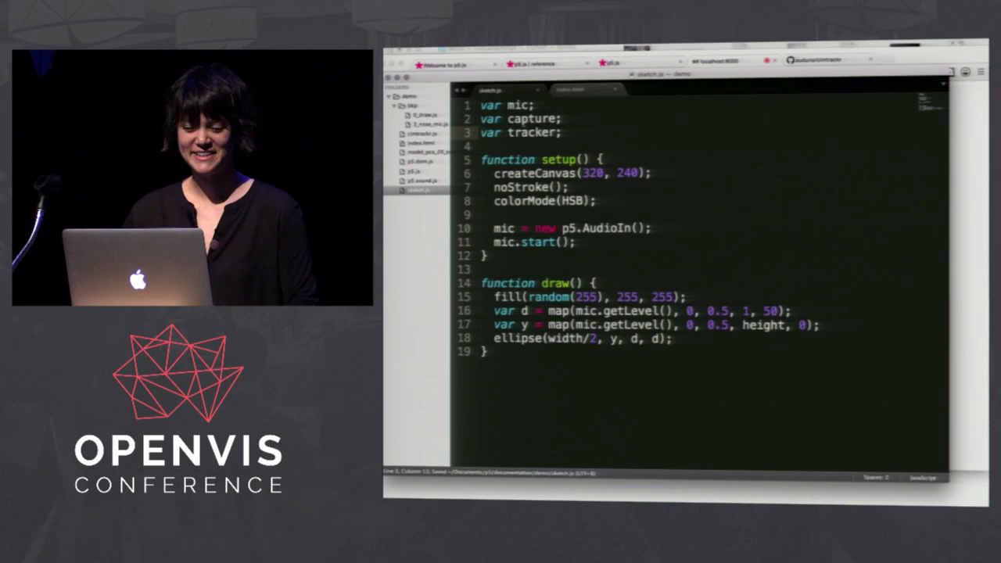
Step: Add capture = createCapture(VIDEO); to setup for the webcam video
text(capture = c)
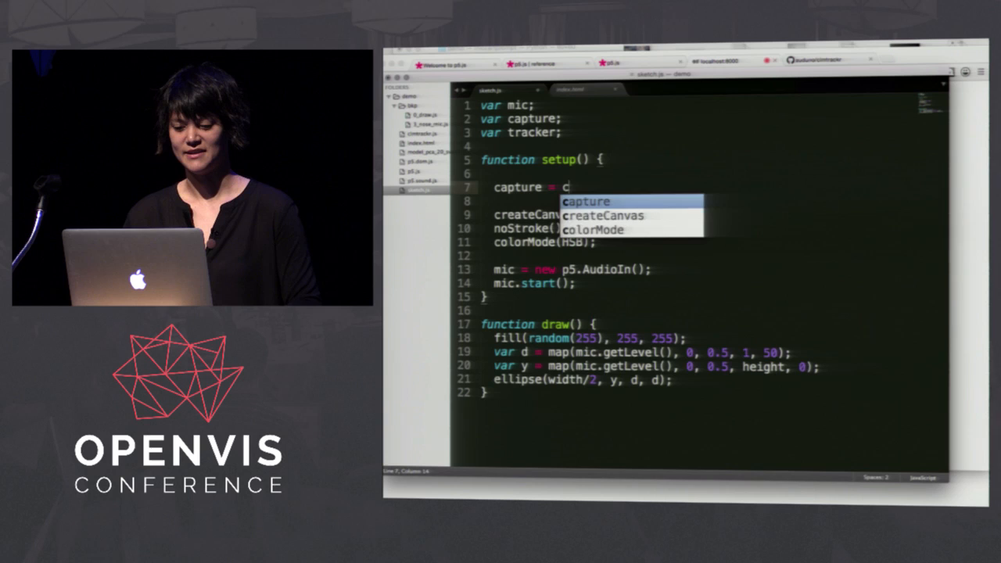
text(createCapture(VIDEO);)
click(713, 256)
text(c.position(0, 0);)
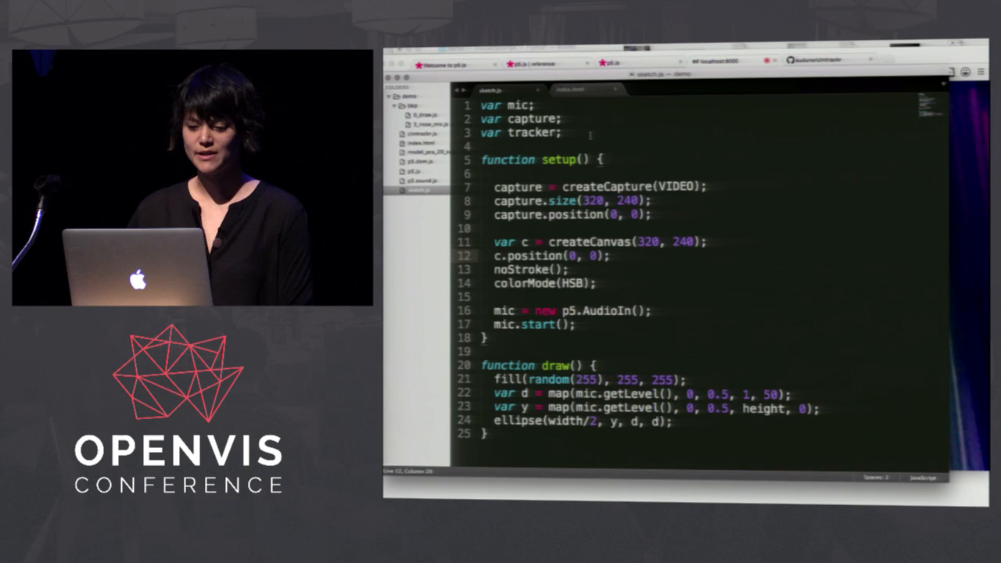
Step: Start a clm tracker on capture.elt and draw the ellipse at nose point p[62]
text(tracker = new clm.tracker();)
text(tracker.)
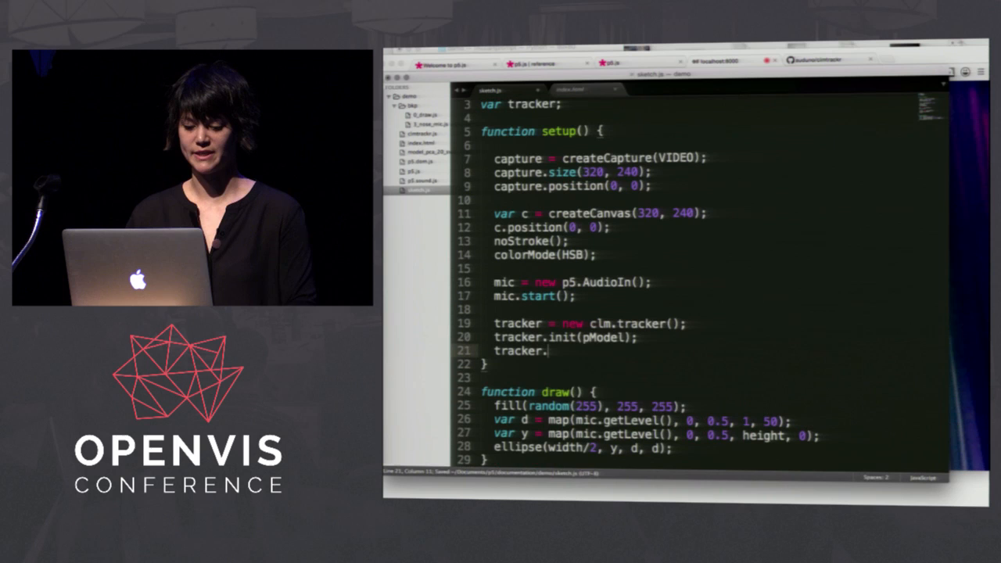
text(start(capture.elt);)
text(var p = tracker)
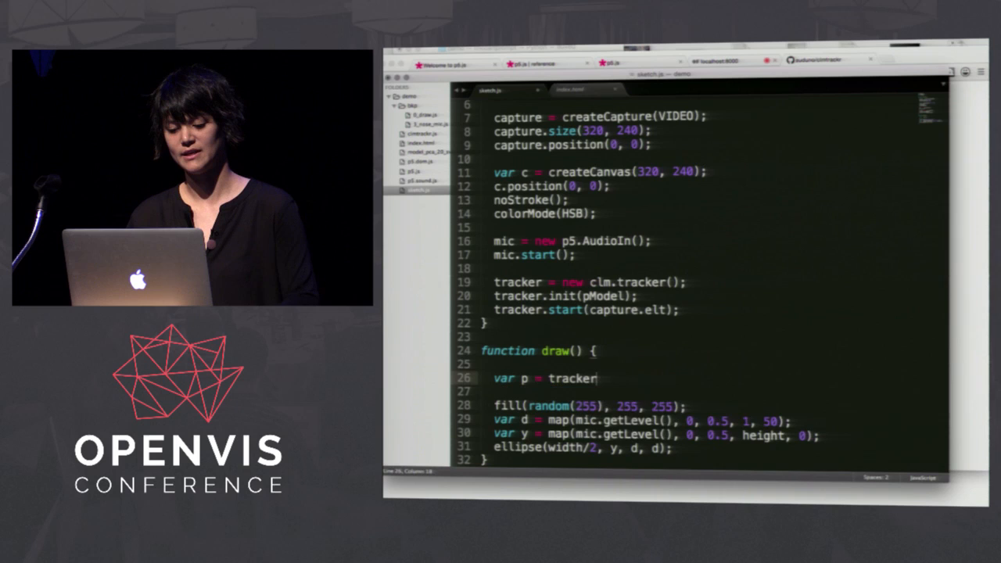
text(.getCurrentPosition();)
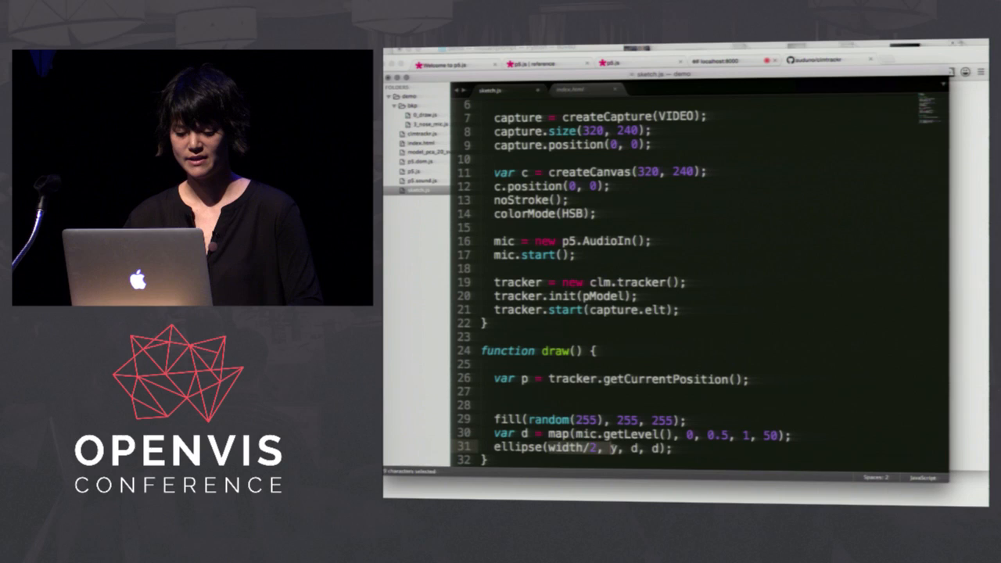
text(p[62][0], p[)
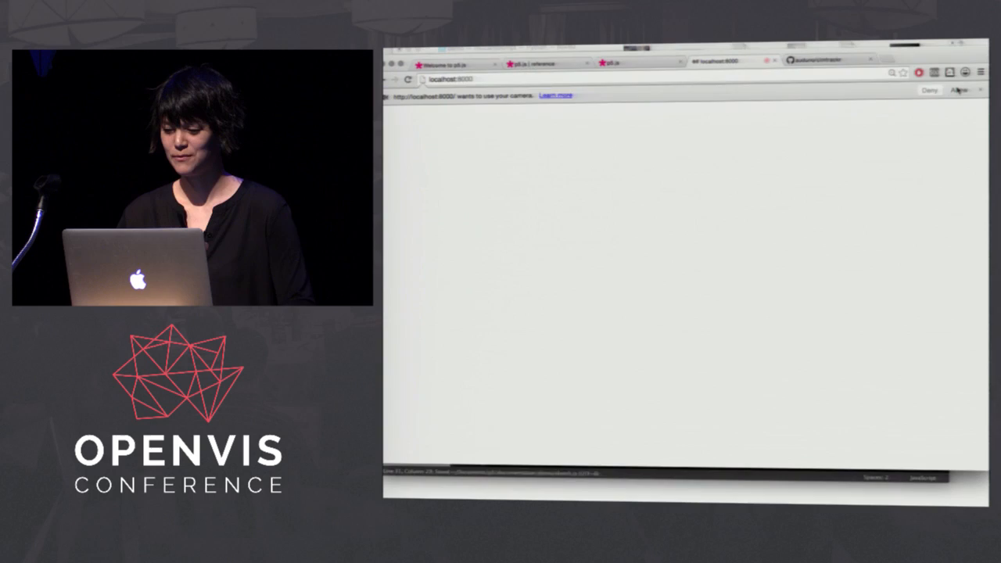
Step: Allow camera access for the localhost:8000 sketch in Chrome
click(959, 89)
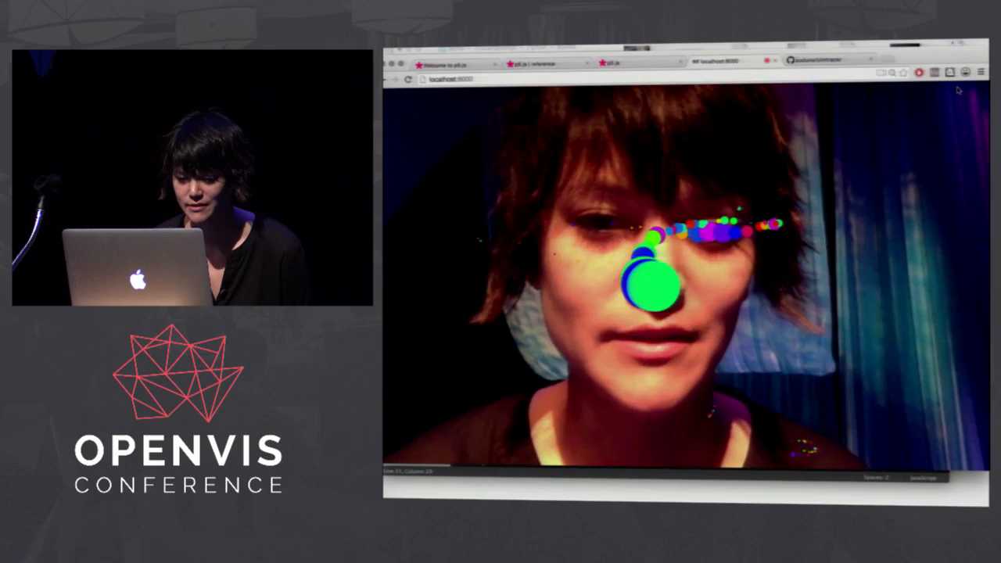